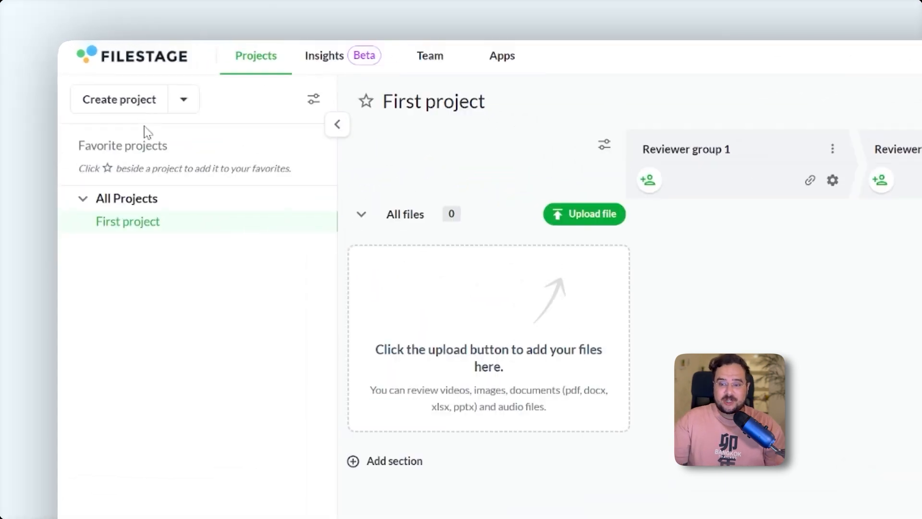
- Create the project 'Marketing Project' in a new folder 'Marketing Folder'
{"action": "left_click", "coordinate": [118, 99]}
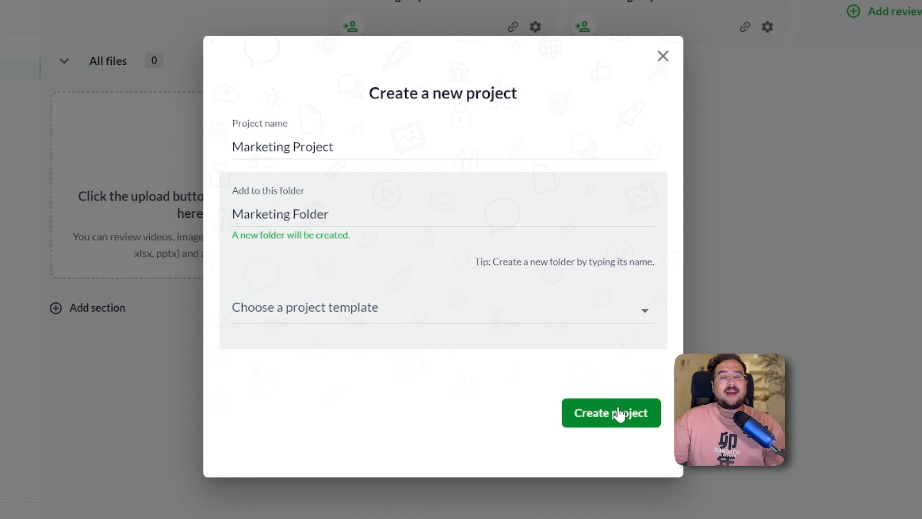
{"action": "left_click", "coordinate": [610, 412]}
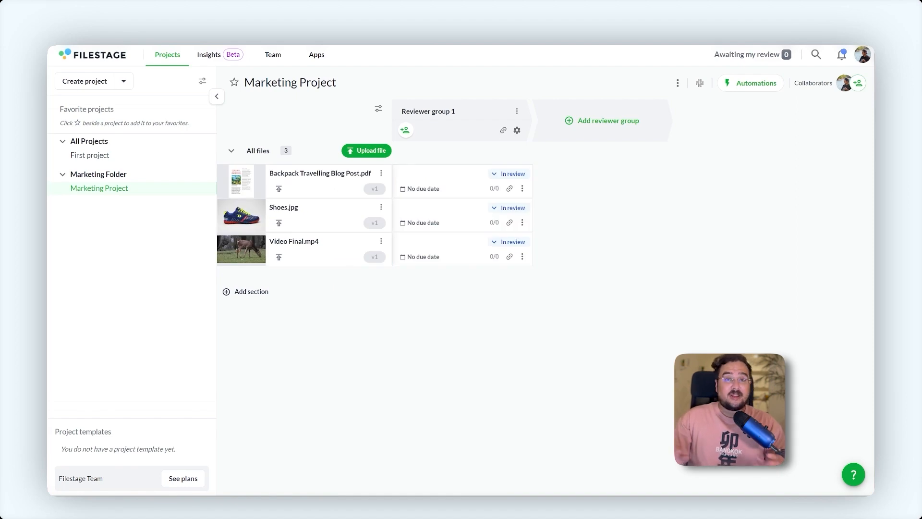
- Add another reviewer group to the Marketing Project
{"action": "left_click", "coordinate": [858, 83]}
{"action": "type", "text": "Clients"}
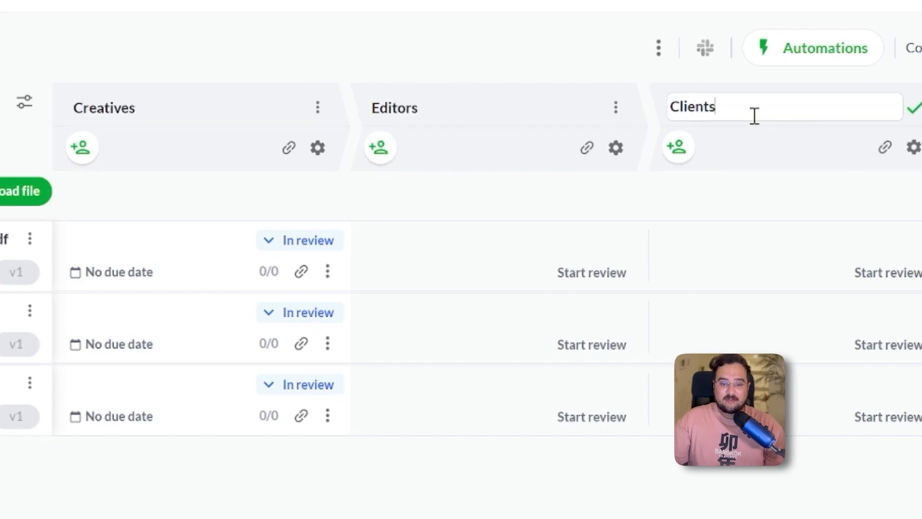
- Send the Creatives reviewer invitations with the message 'Please leave your review'
{"action": "left_click", "coordinate": [81, 147]}
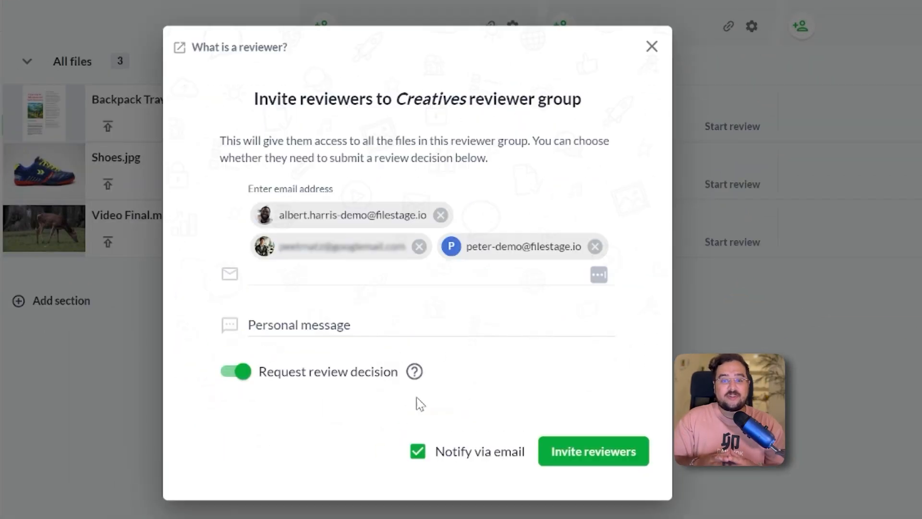
{"action": "type", "text": "Please leave your review"}
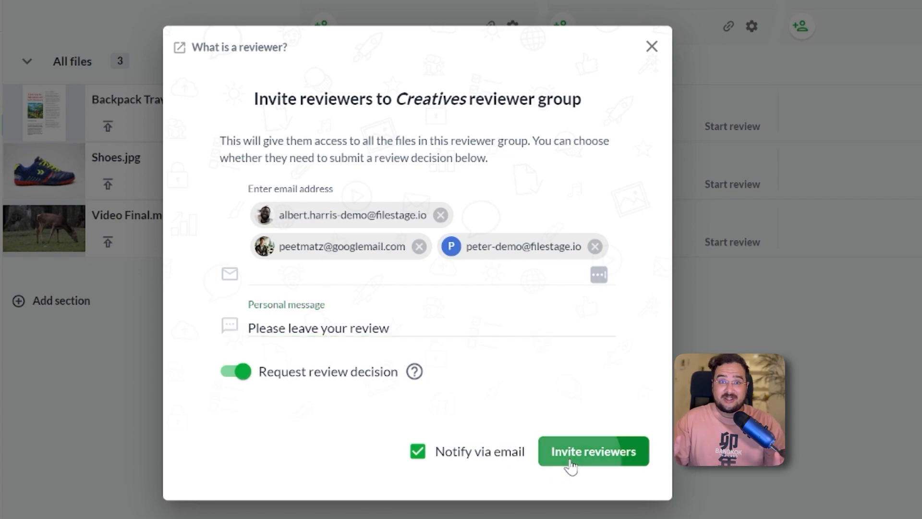
{"action": "left_click", "coordinate": [592, 451]}
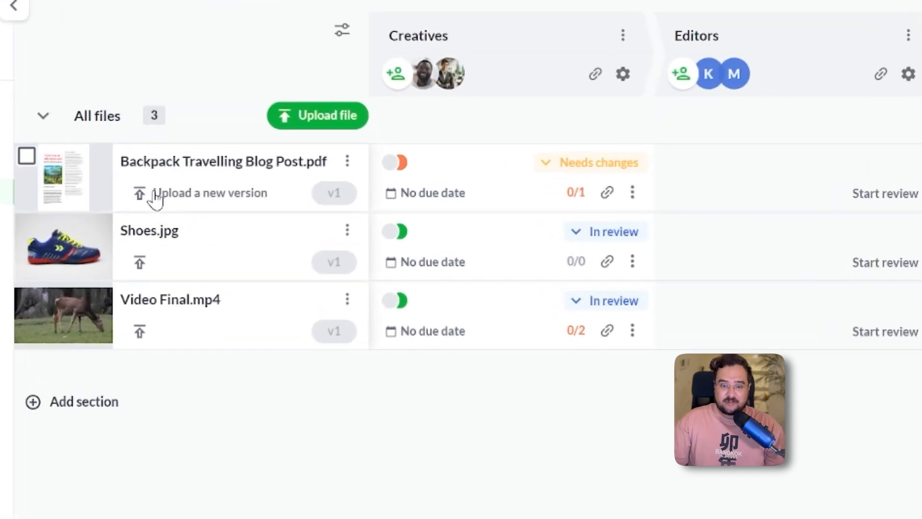
- Upload a new version of Backpack Travelling Blog Post.pdf
{"action": "left_click", "coordinate": [210, 193]}
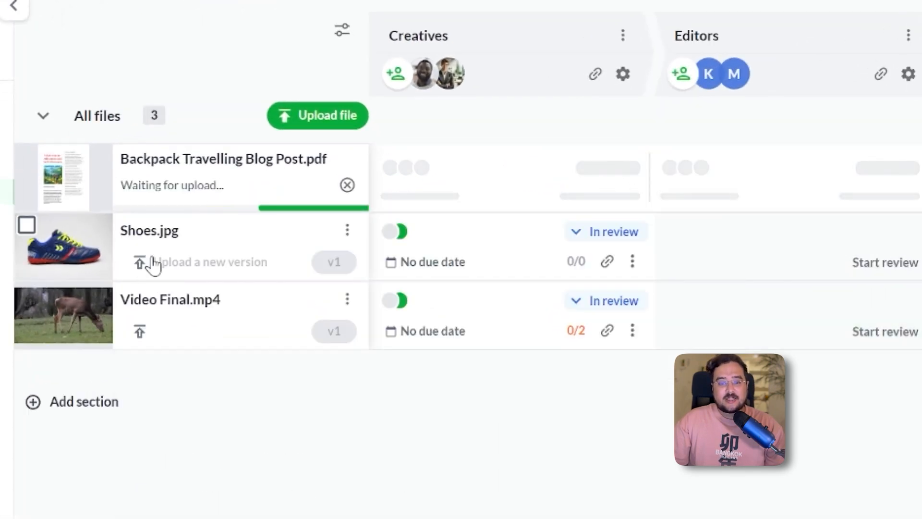